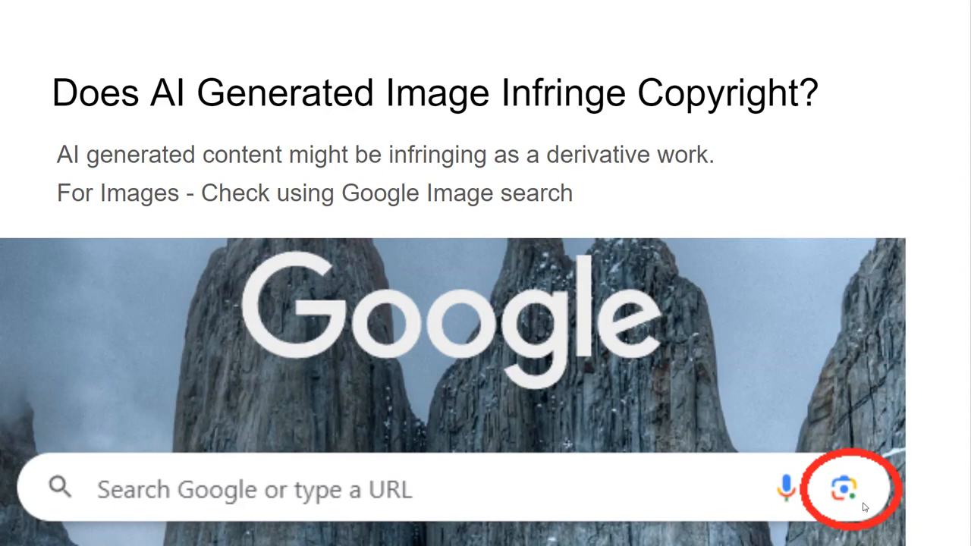
mouse_move(848, 513)
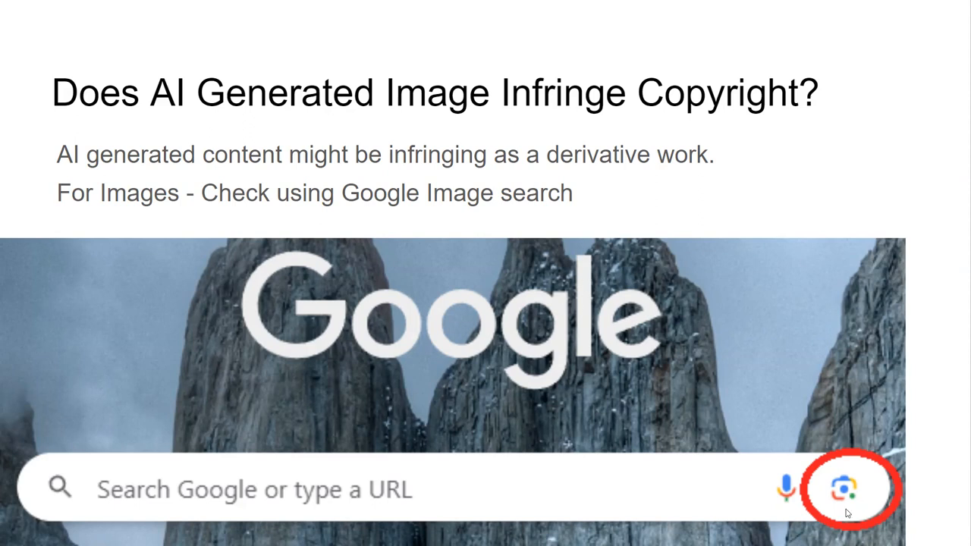
Advance from the copyright question slide to the Select File slide listing accepted image formats.
click(849, 488)
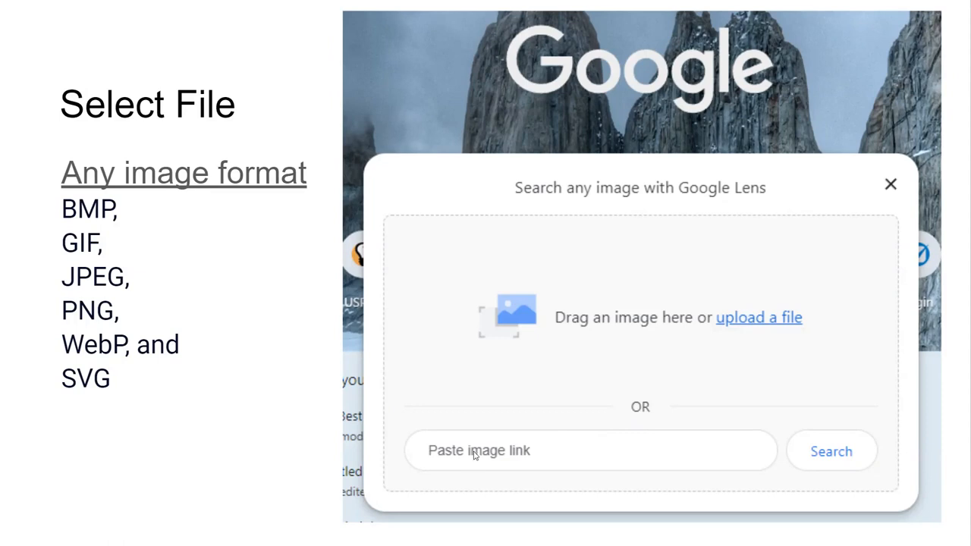
mouse_move(552, 456)
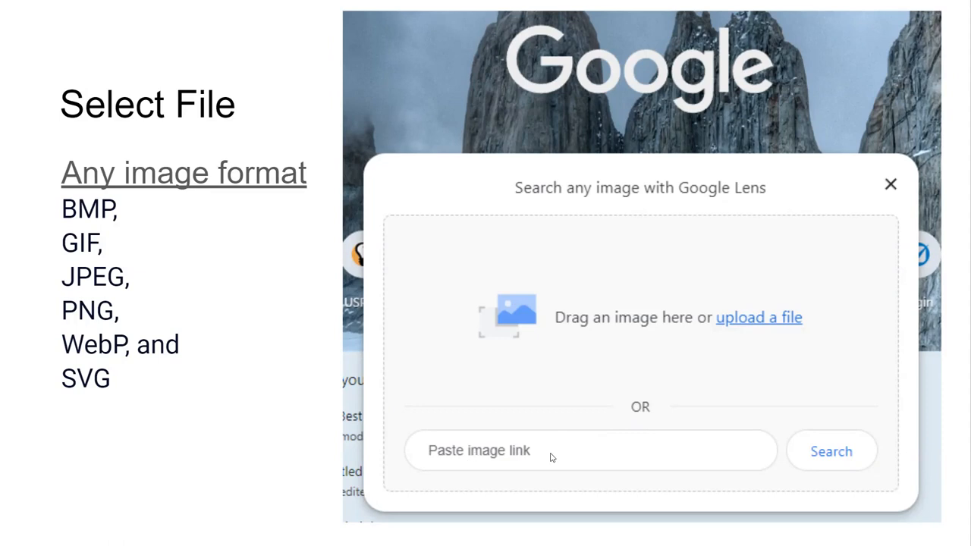
mouse_move(501, 296)
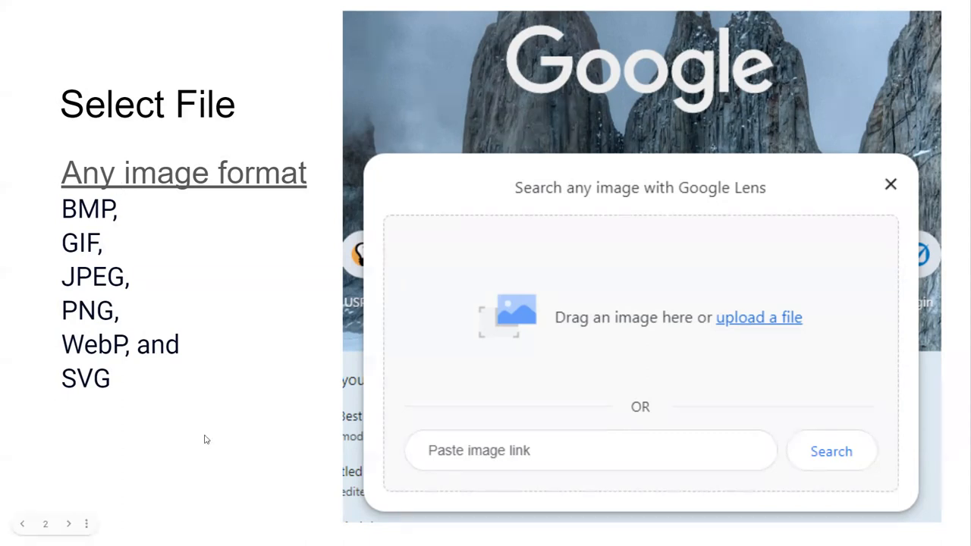
Show the Lens results for the queue illustration alongside visually similar stock images.
click(758, 317)
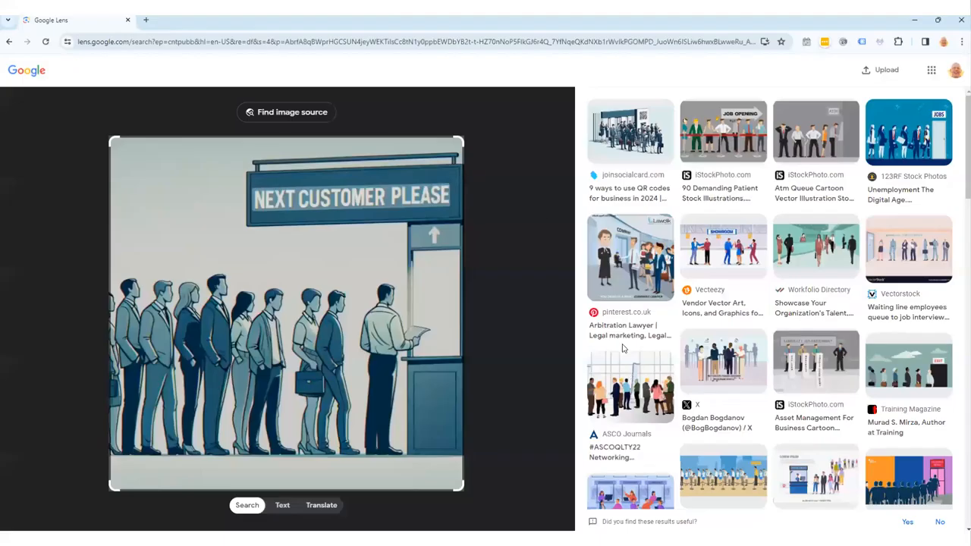
mouse_move(317, 139)
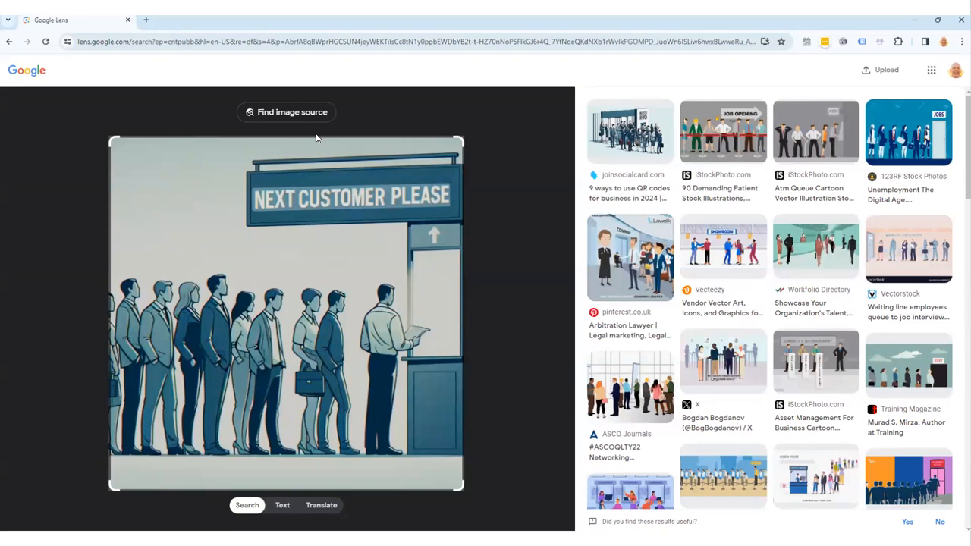
mouse_move(275, 267)
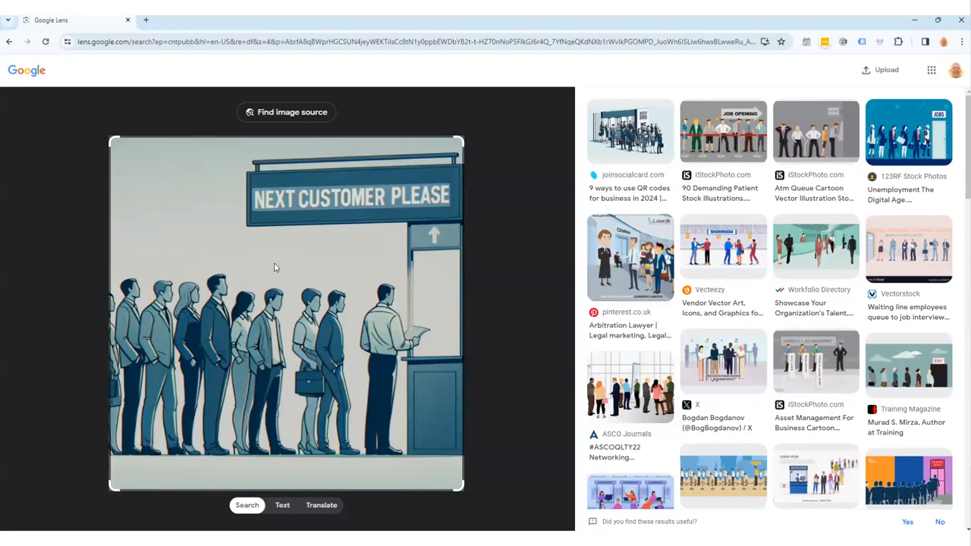
mouse_move(279, 266)
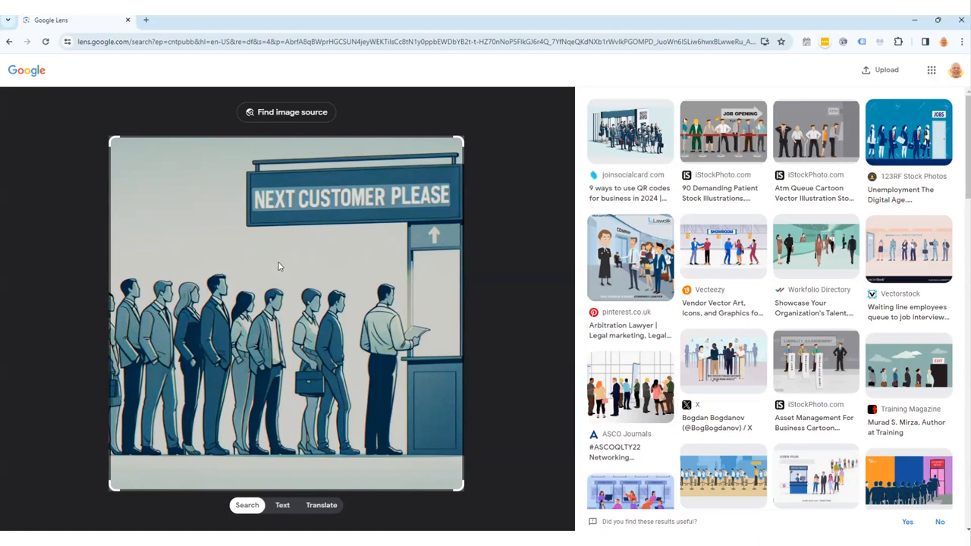
mouse_move(348, 266)
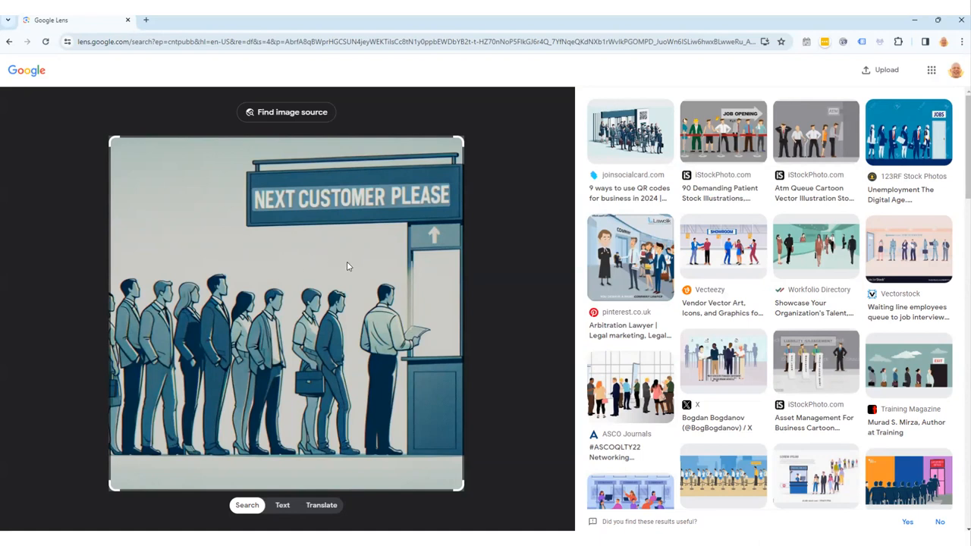
mouse_move(326, 231)
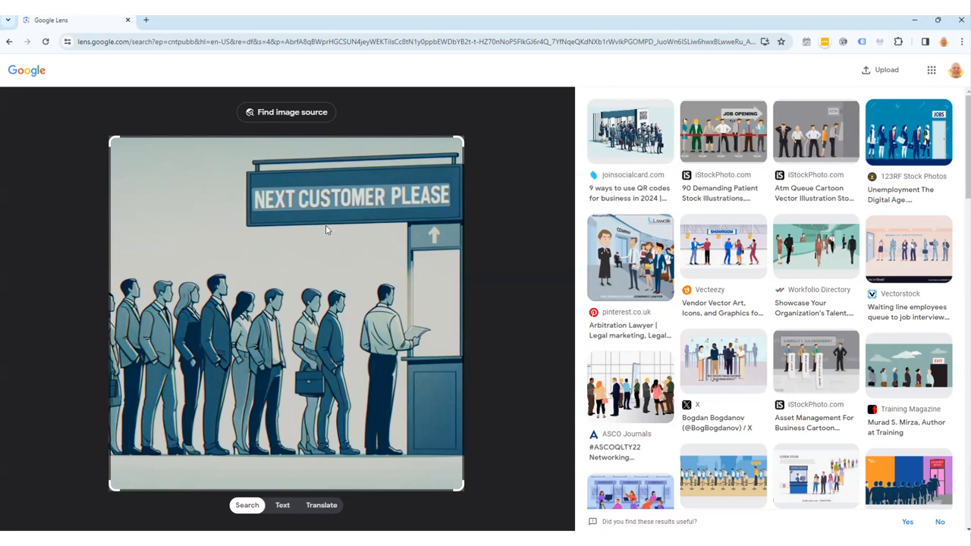
mouse_move(742, 317)
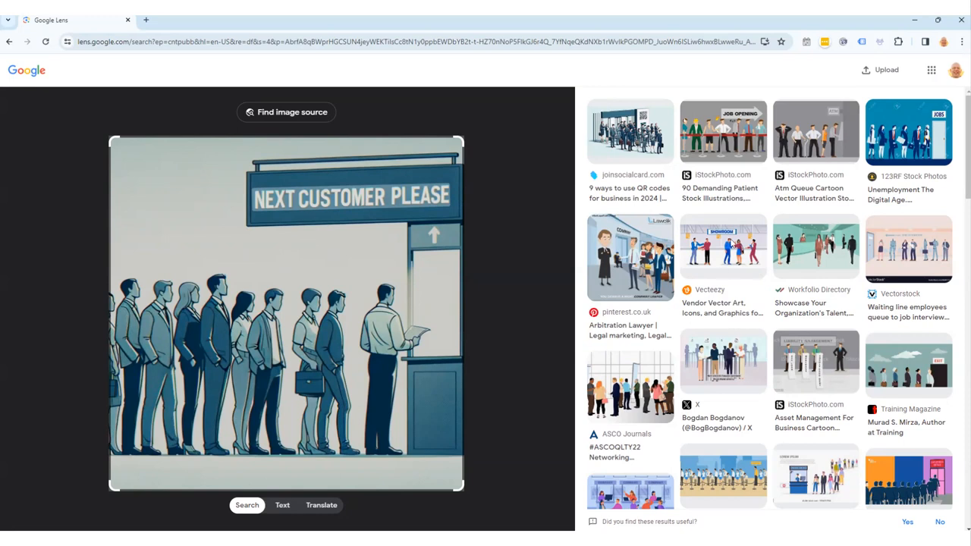
mouse_move(696, 480)
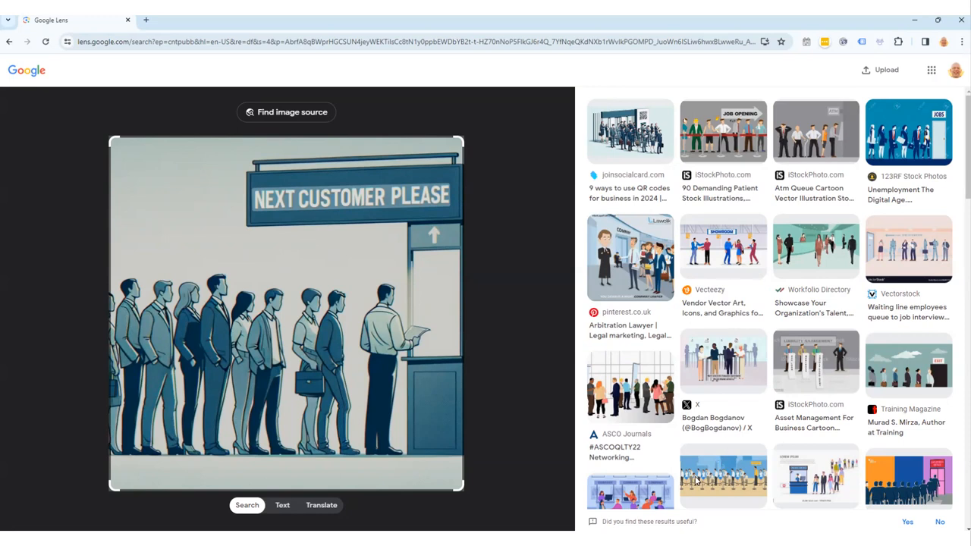
mouse_move(885, 492)
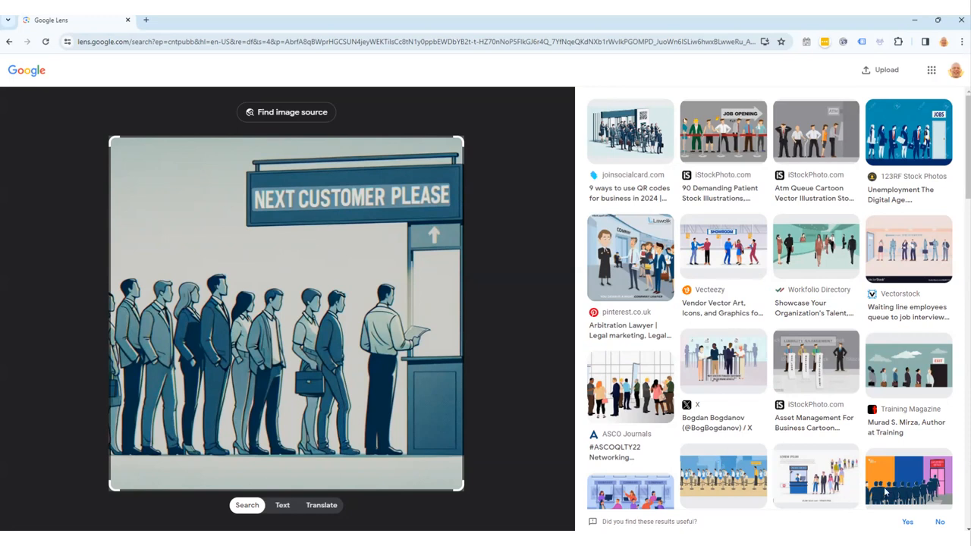
mouse_move(823, 211)
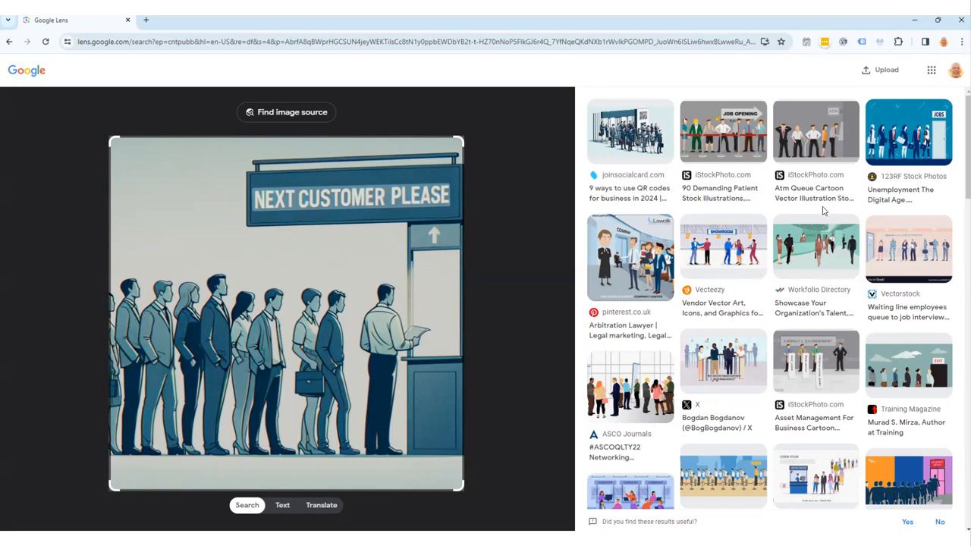
mouse_move(796, 256)
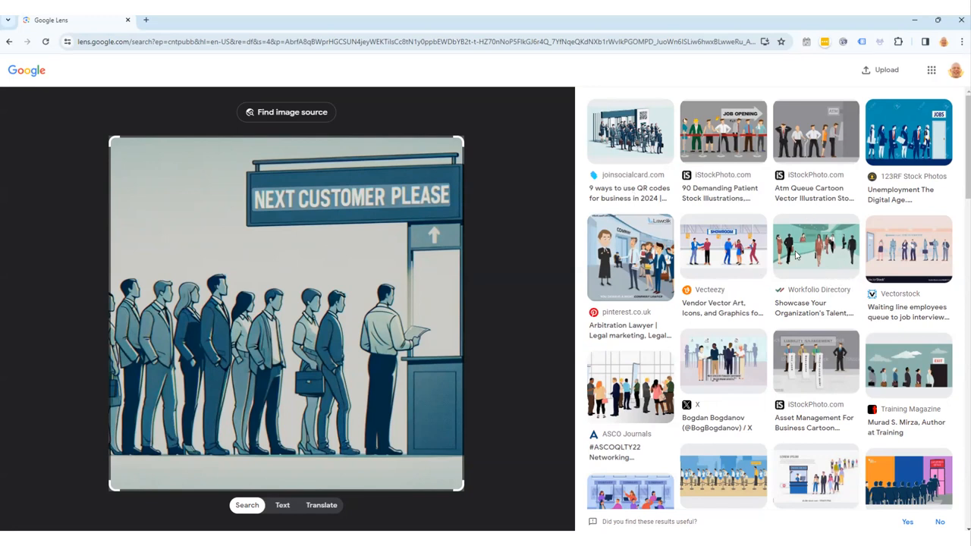
mouse_move(785, 368)
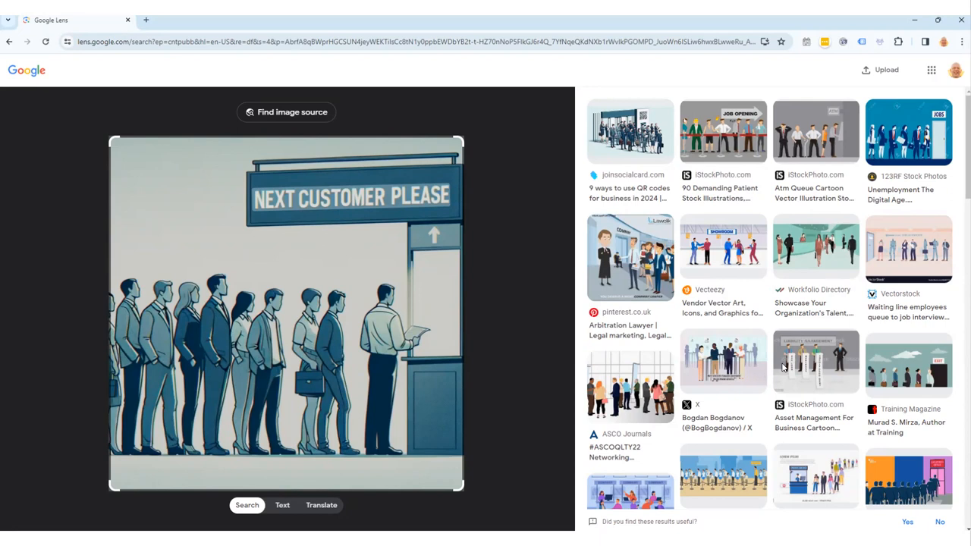
mouse_move(673, 343)
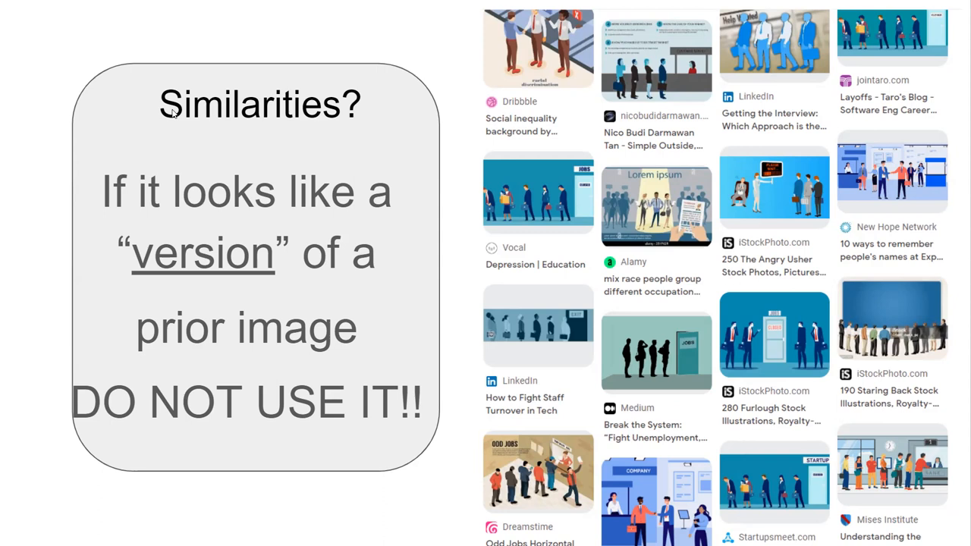
mouse_move(704, 293)
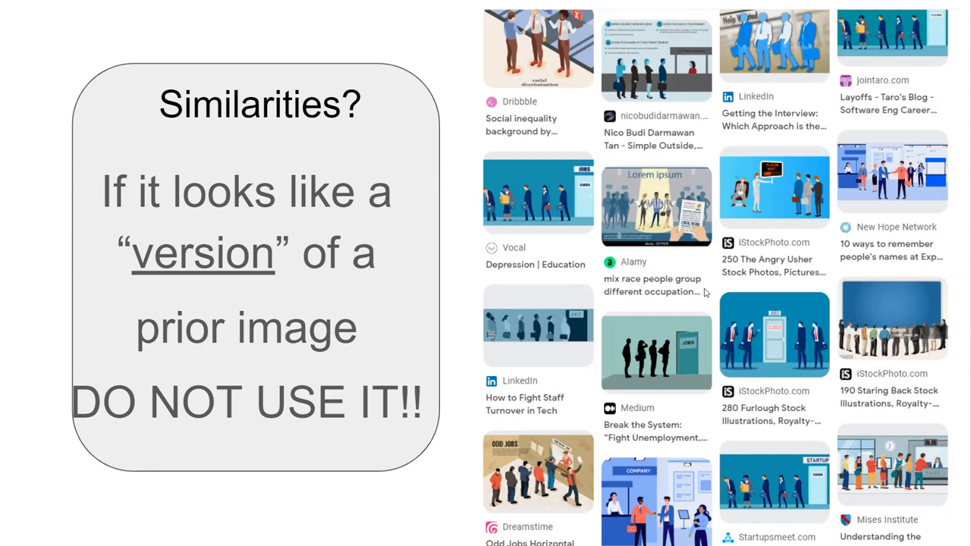
mouse_move(685, 287)
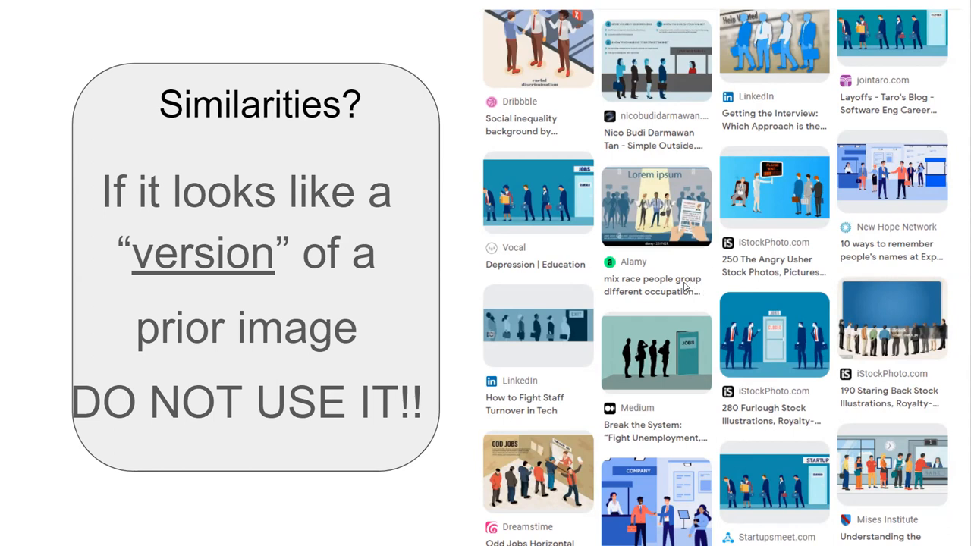
mouse_move(654, 341)
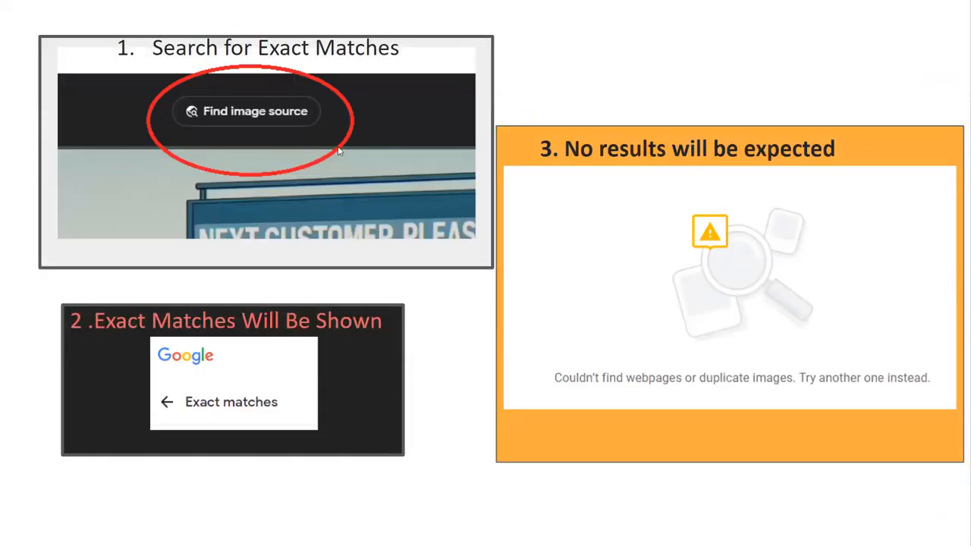
mouse_move(239, 102)
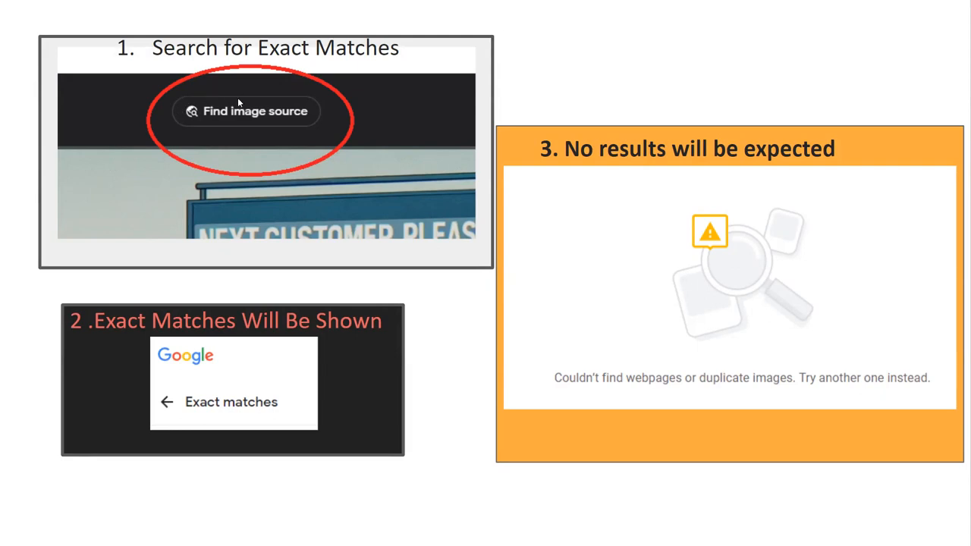
mouse_move(328, 122)
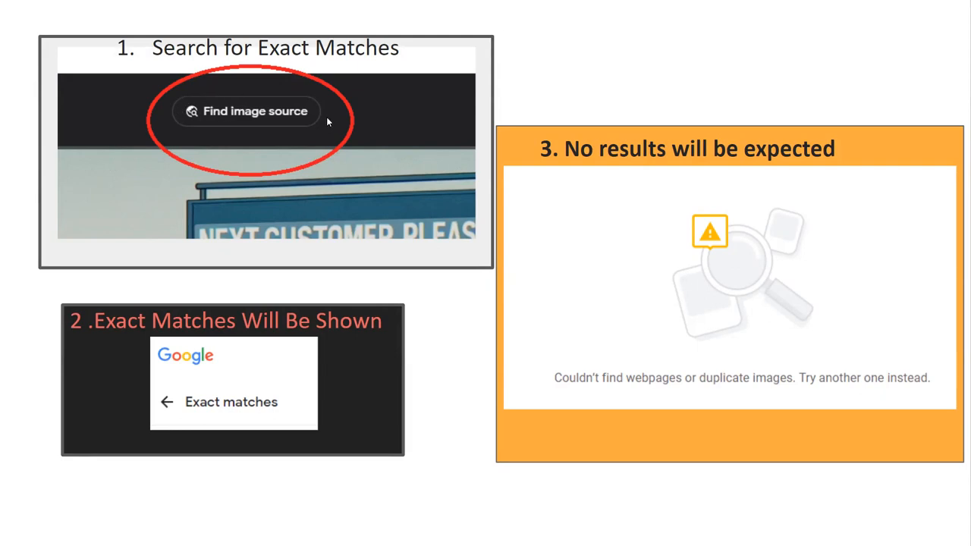
mouse_move(234, 340)
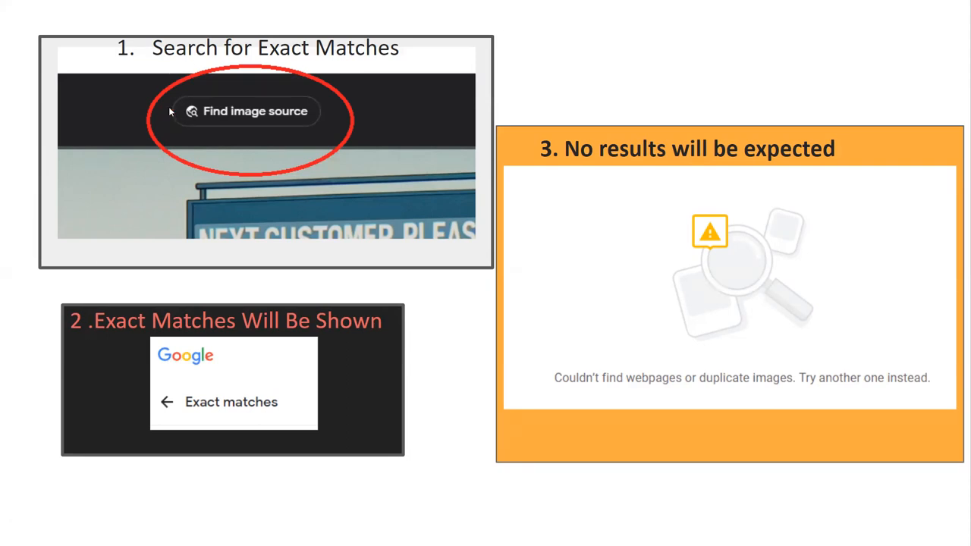
mouse_move(100, 333)
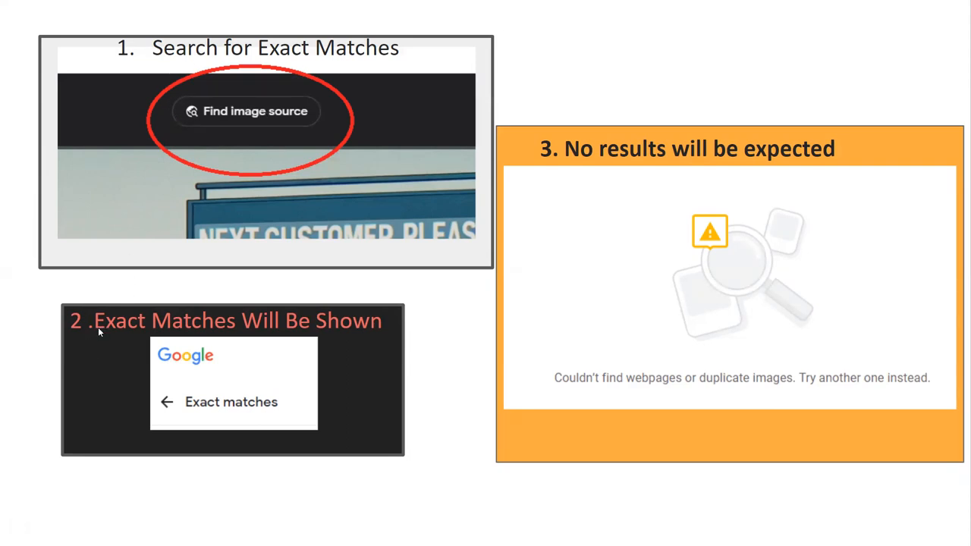
mouse_move(305, 199)
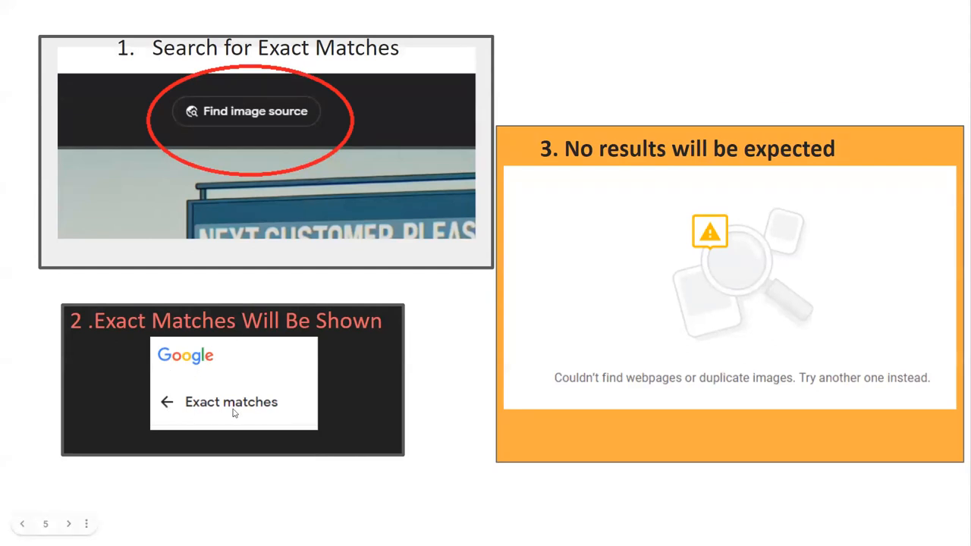
mouse_move(834, 157)
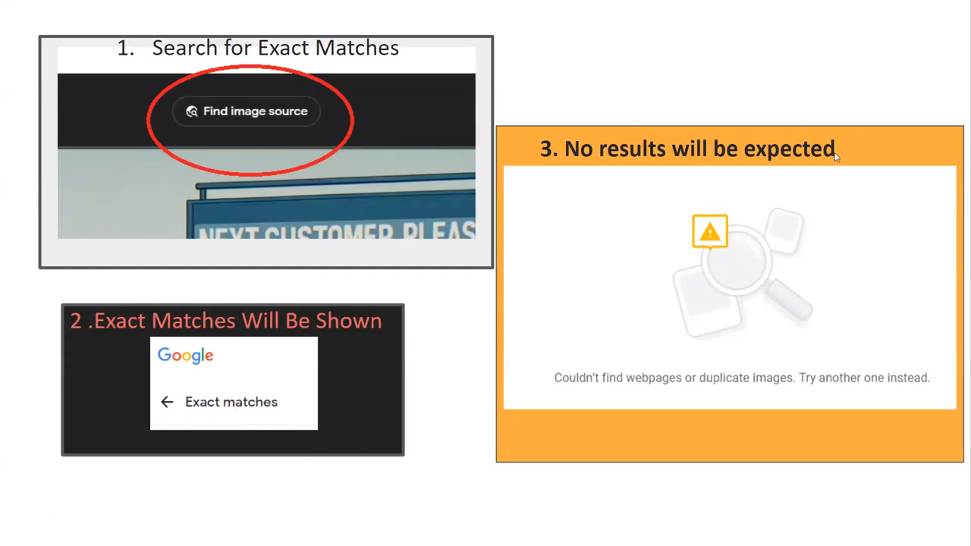
mouse_move(584, 328)
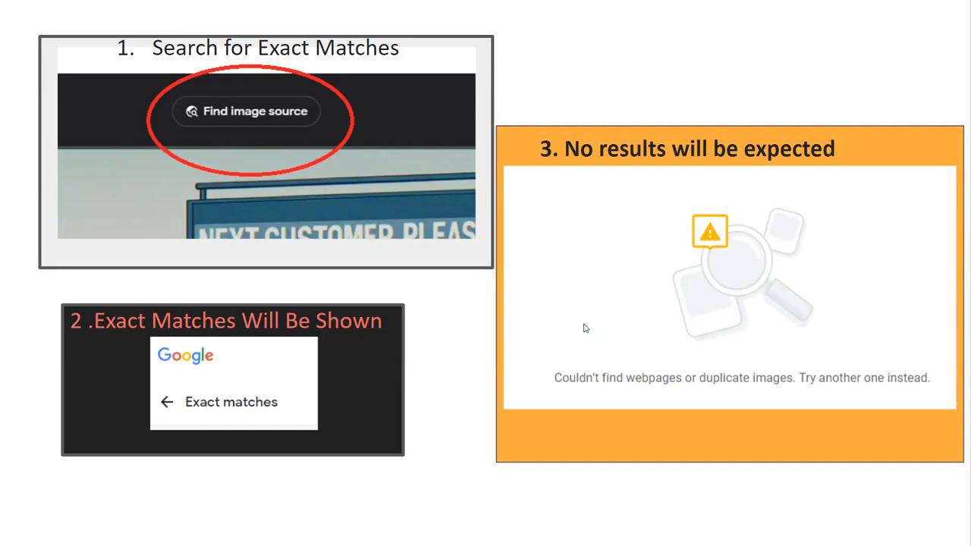
mouse_move(594, 325)
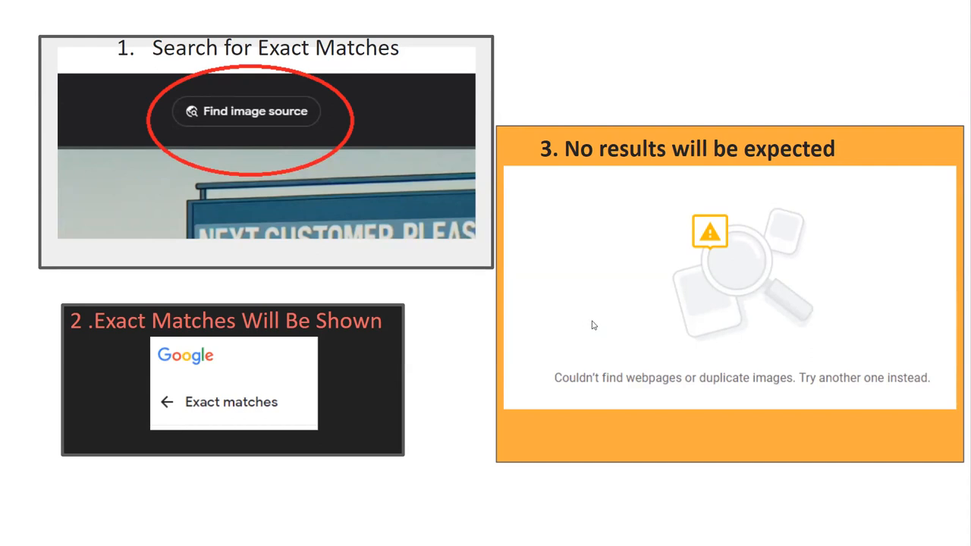
mouse_move(569, 324)
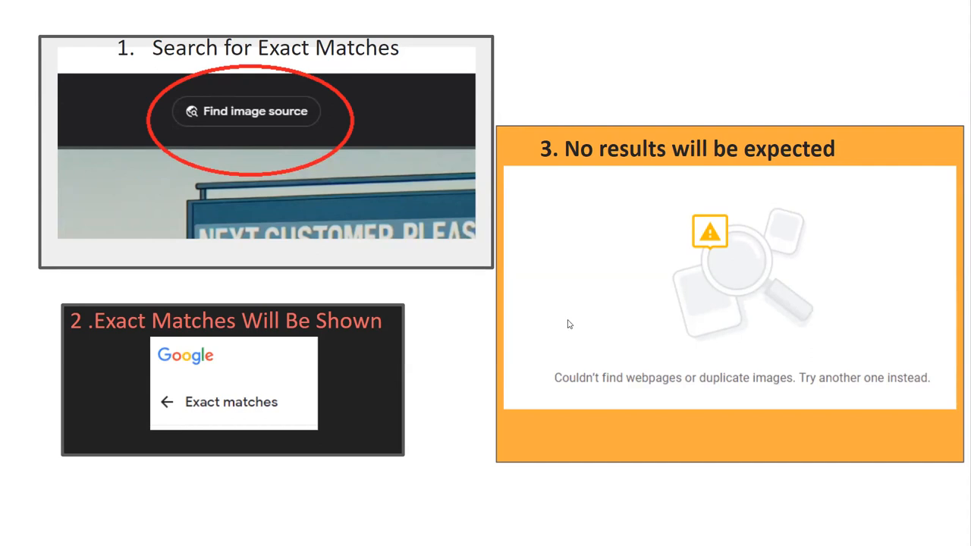
mouse_move(545, 325)
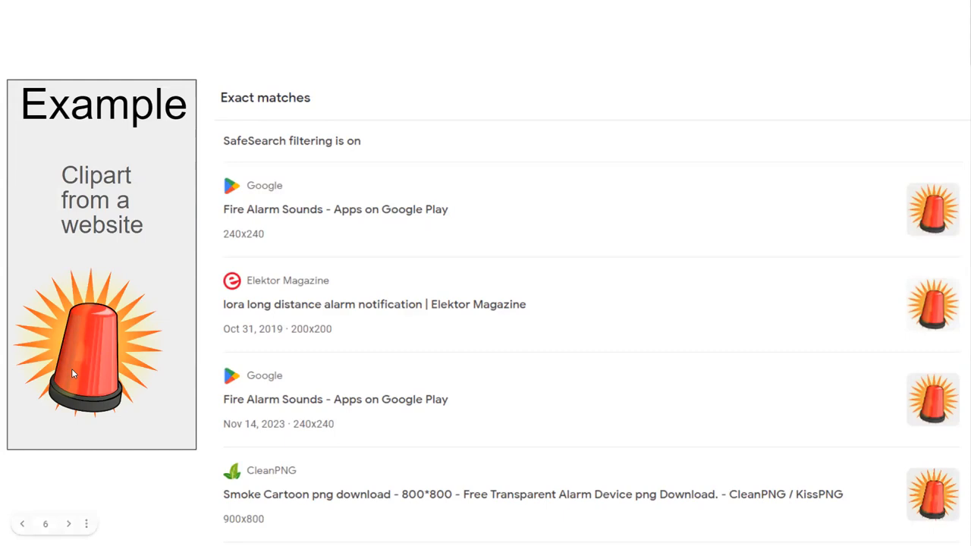
mouse_move(187, 141)
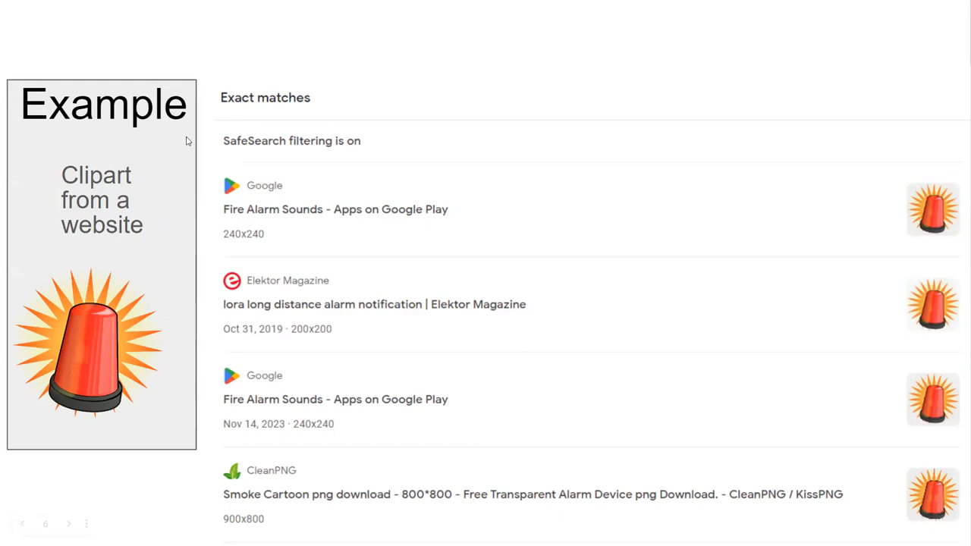
mouse_move(315, 83)
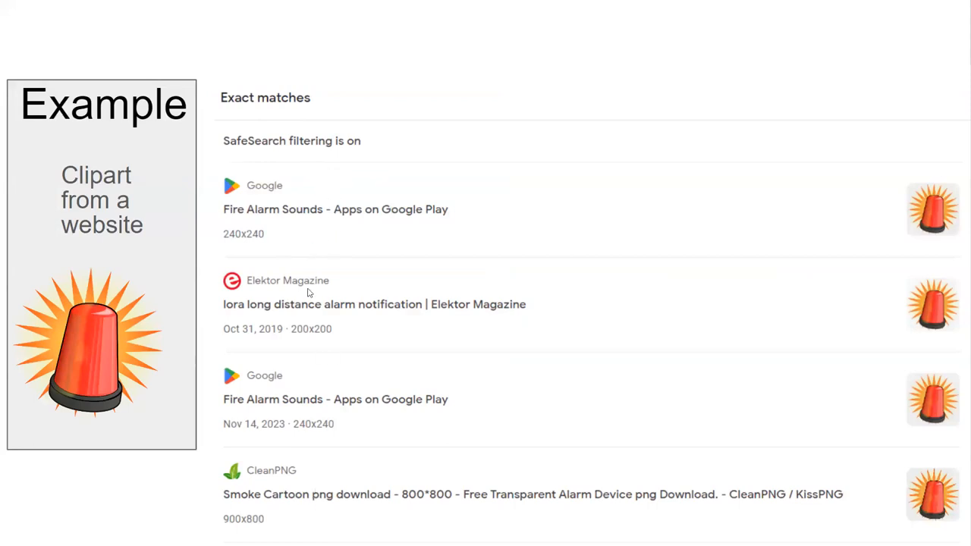
mouse_move(433, 342)
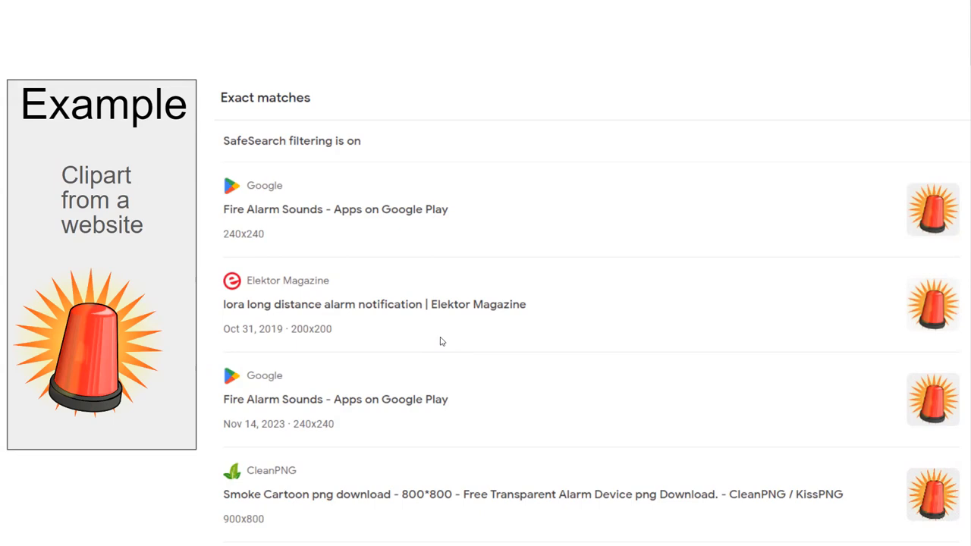
mouse_move(289, 350)
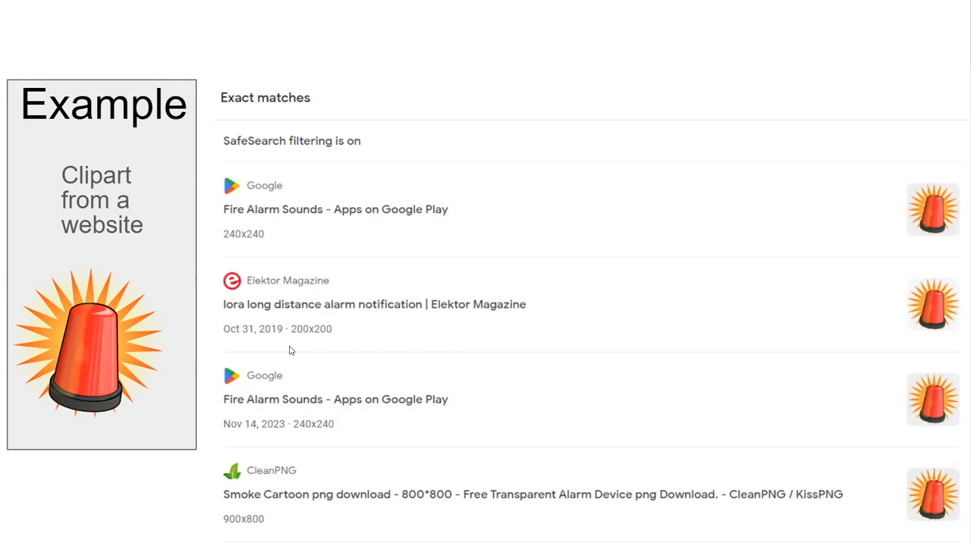
mouse_move(294, 317)
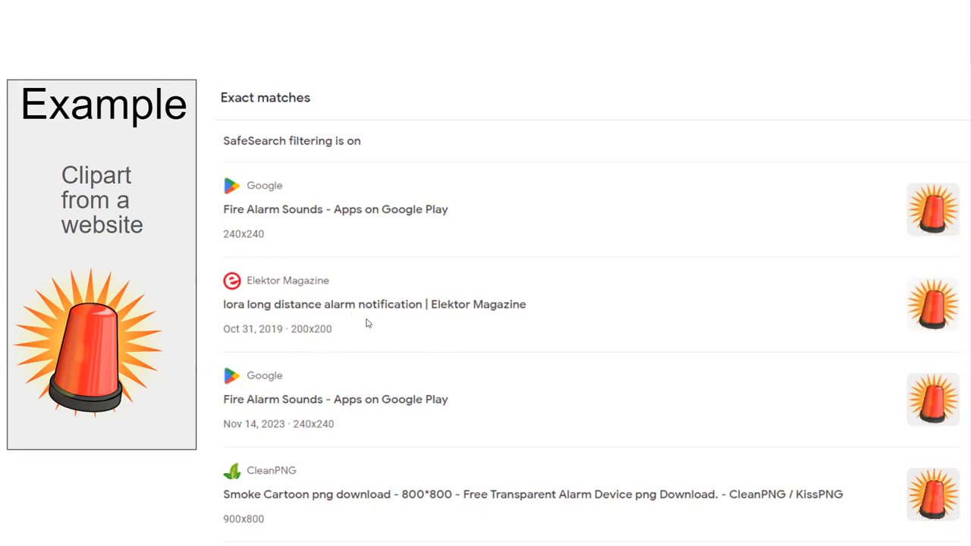
mouse_move(394, 351)
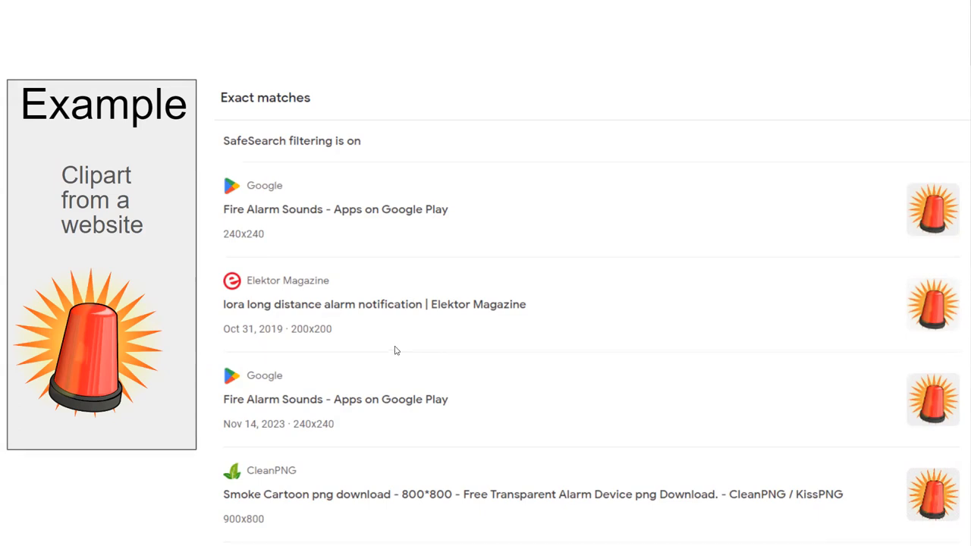